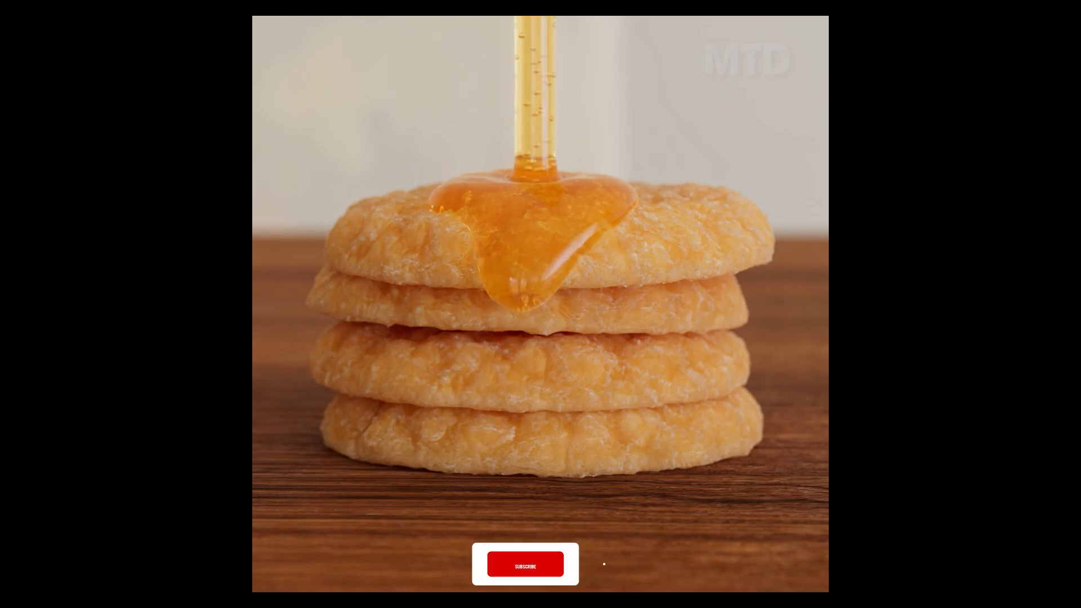
- Switch from the render preview to the honey.c4d viewport at frame 113
{"action": "left_click", "coordinate": [525, 565]}
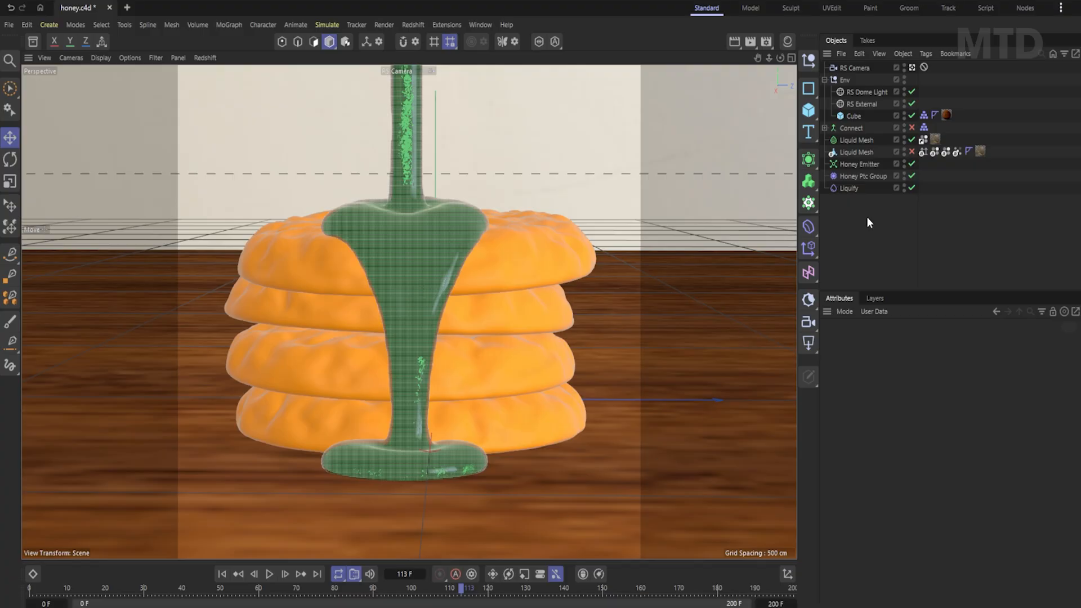
- Select Honey Ptc Group to view its Draw settings and rewind the timeline to frame 0
{"action": "left_click", "coordinate": [862, 175]}
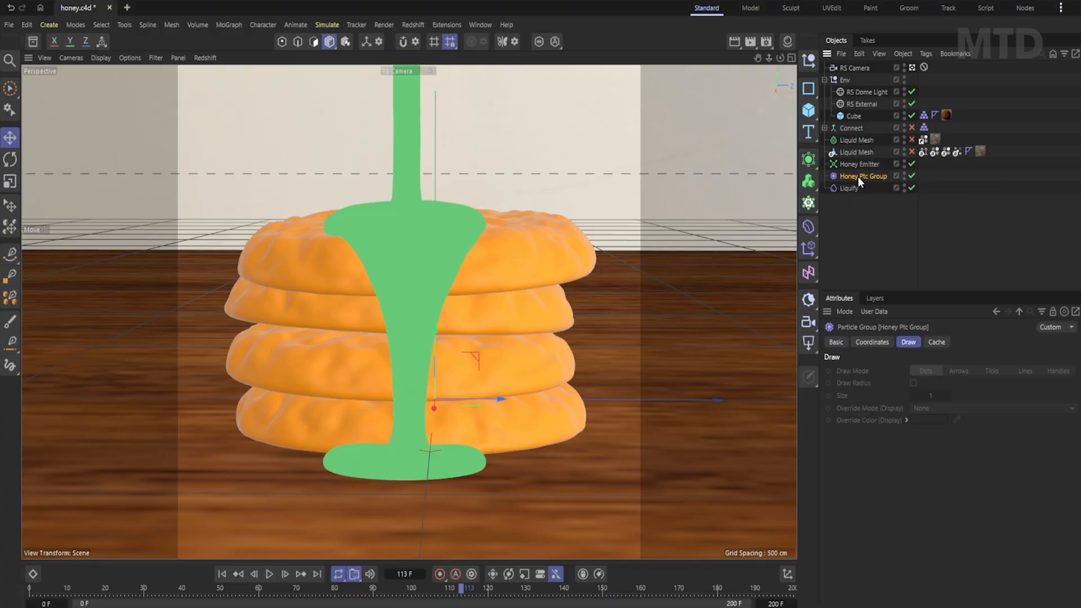
{"action": "mouse_move", "coordinate": [863, 175]}
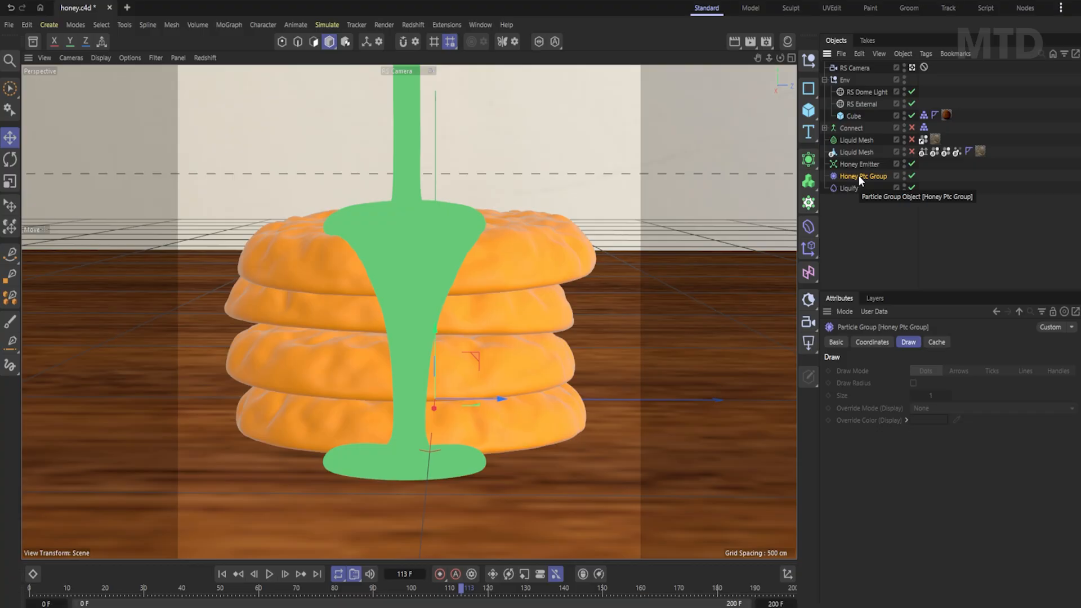
{"action": "mouse_move", "coordinate": [936, 343]}
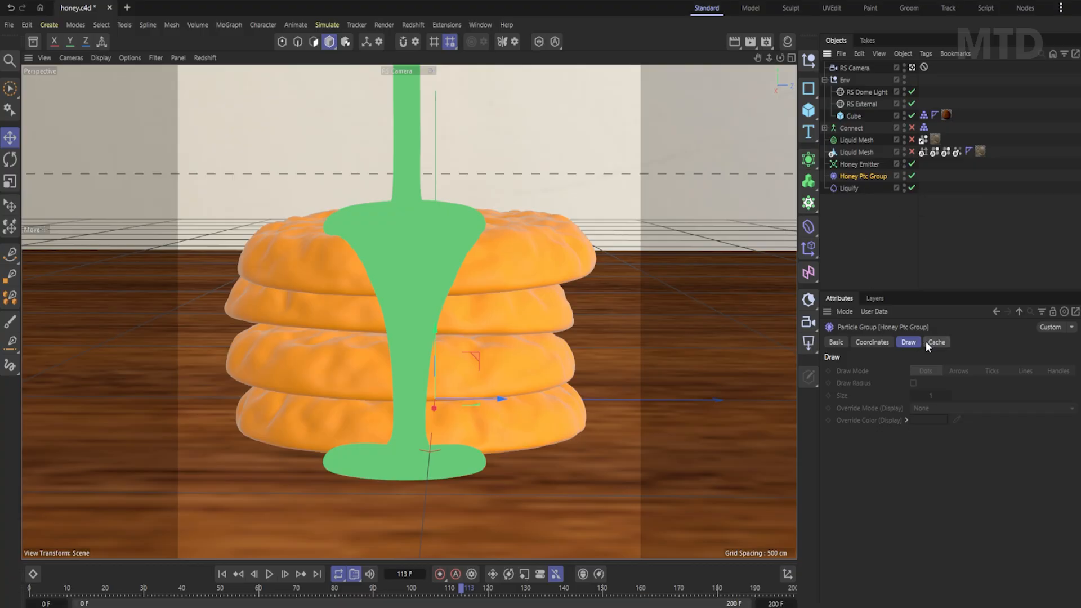
{"action": "left_click", "coordinate": [935, 342]}
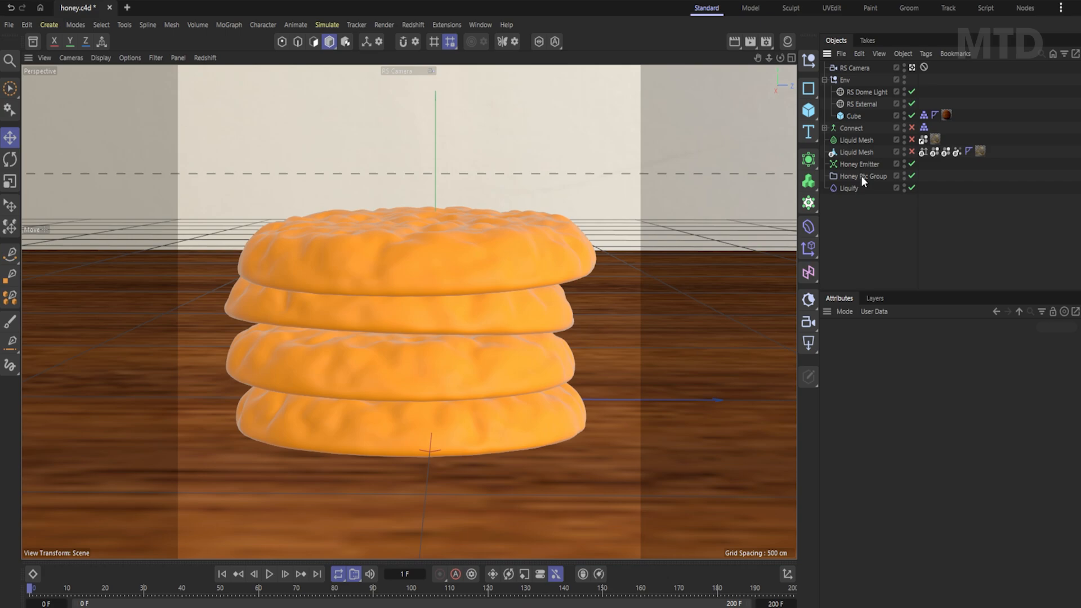
- Duplicate Honey Emitter and rename the copy Bubble Emitter
{"action": "left_click", "coordinate": [861, 164]}
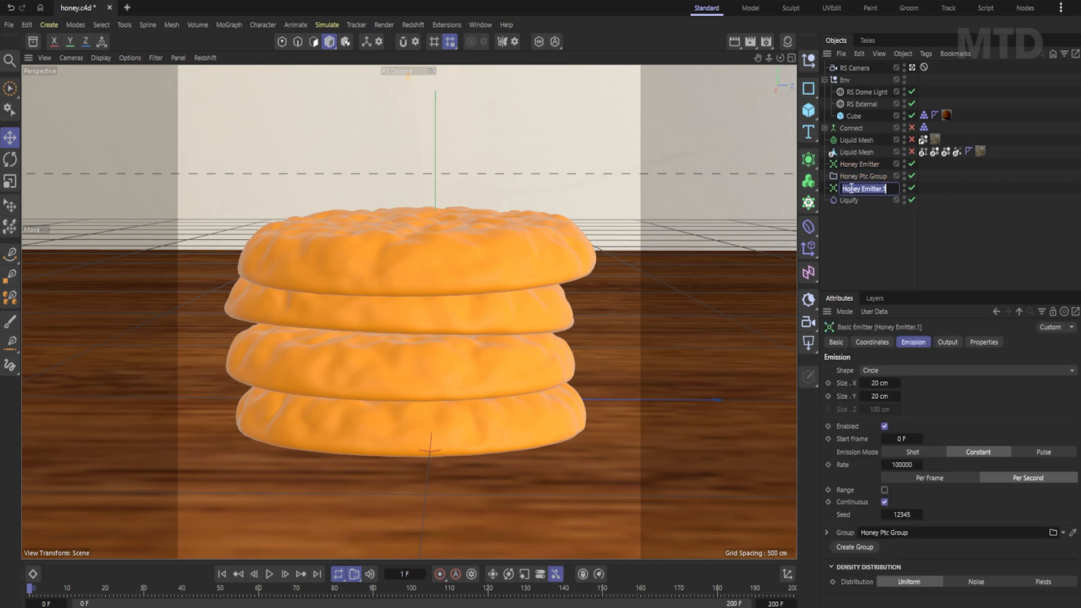
{"action": "type", "text": "Bubble"}
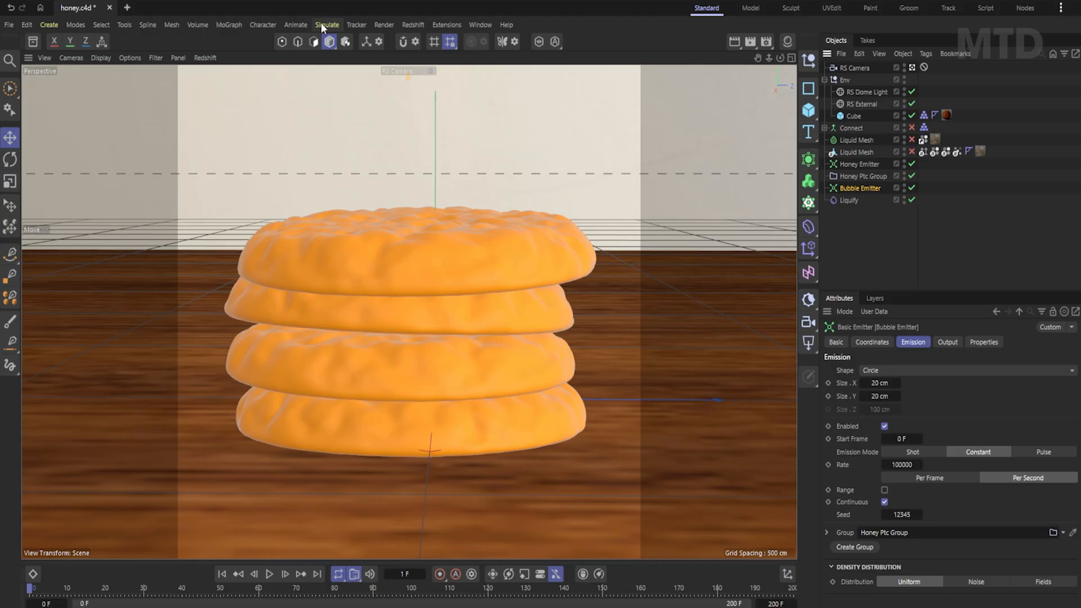
- Create Bubble Ptc Group via Simulate > Particles and assign it as Bubble Emitter's group with rate 100
{"action": "left_click", "coordinate": [326, 25]}
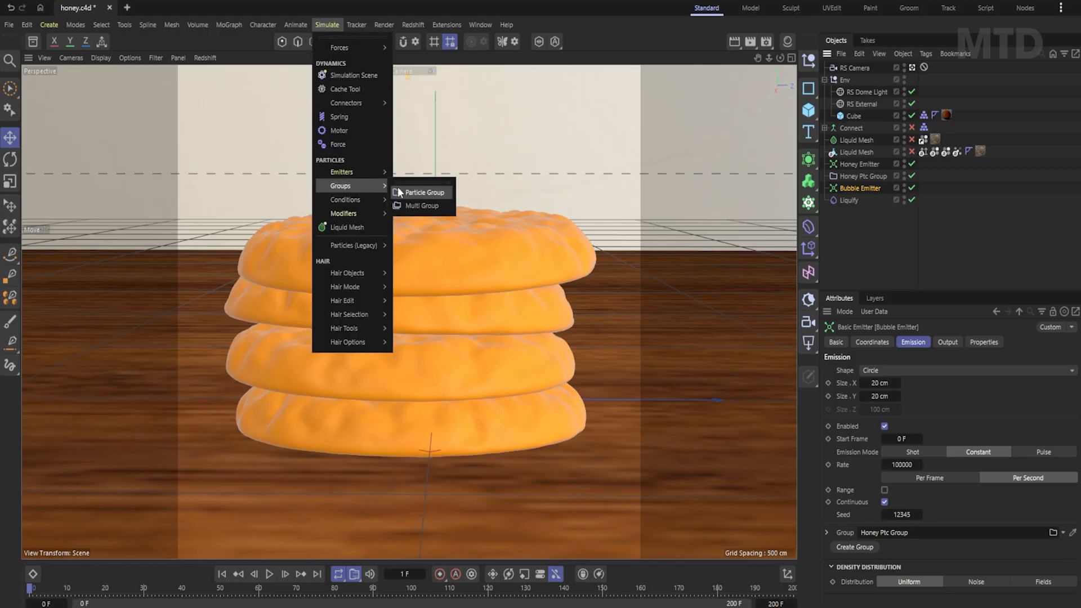
{"action": "left_click", "coordinate": [425, 191]}
{"action": "type", "text": "Bubble Ptc Group"}
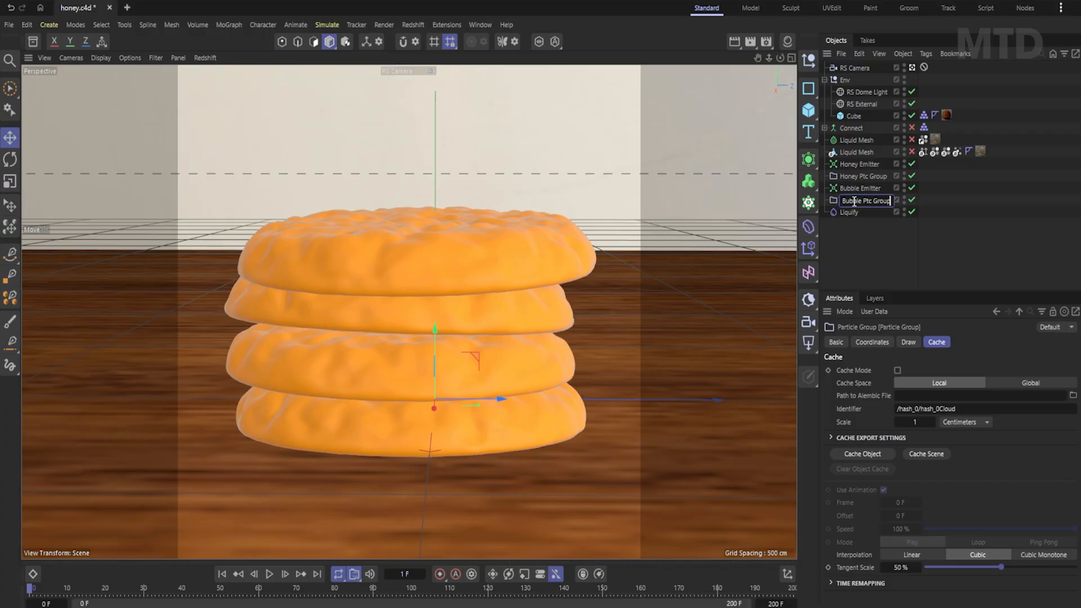
{"action": "left_click", "coordinate": [860, 188]}
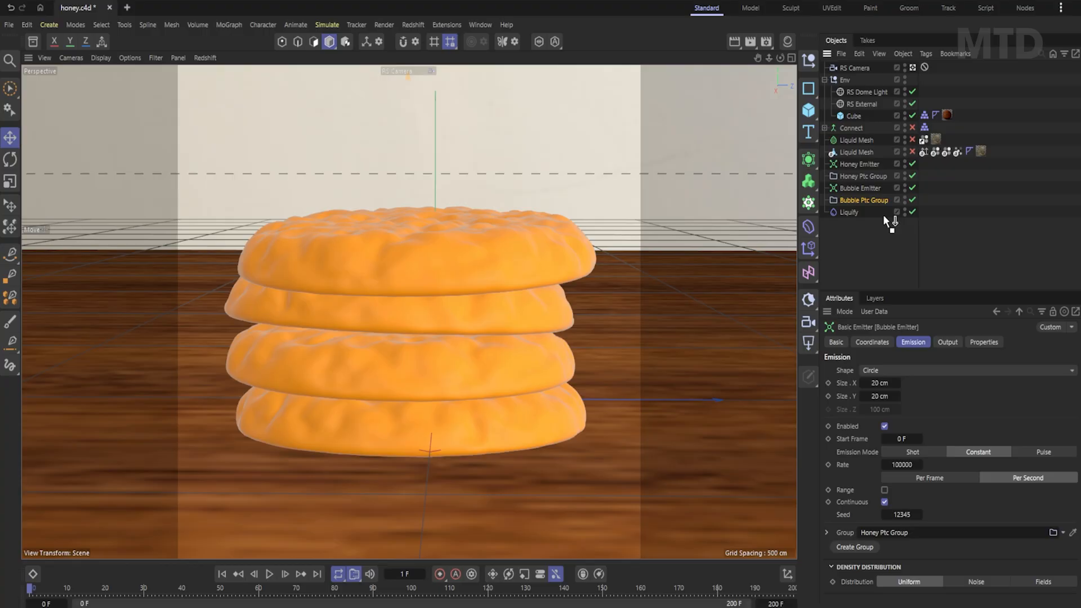
{"action": "left_click", "coordinate": [860, 188]}
{"action": "type", "text": "100"}
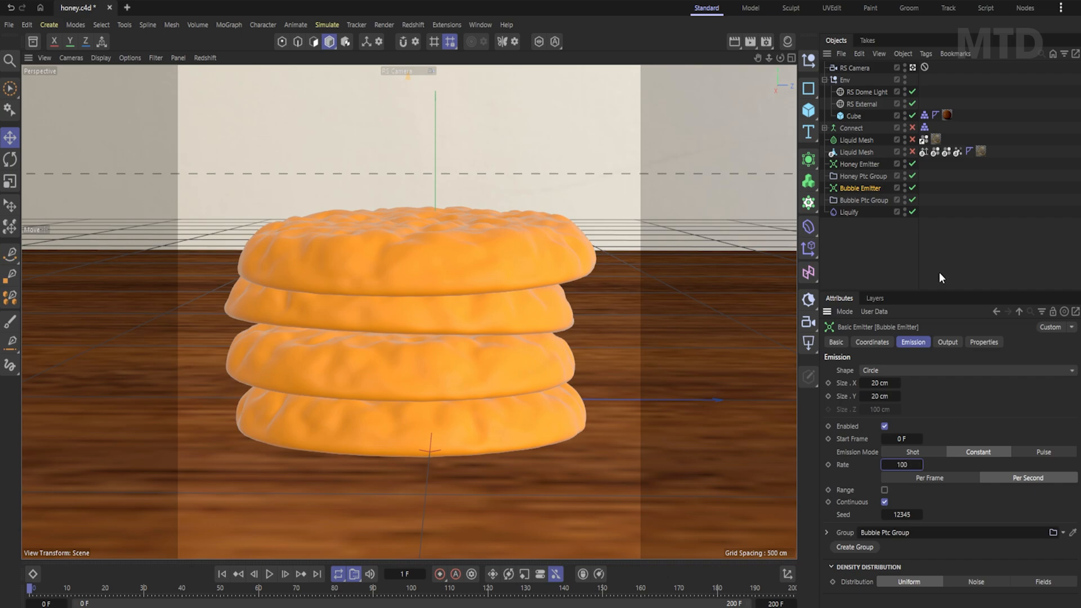
- Enable Draw Radius on Bubble Ptc Group and toggle Honey Emitter off and back on
{"action": "left_click", "coordinate": [865, 205]}
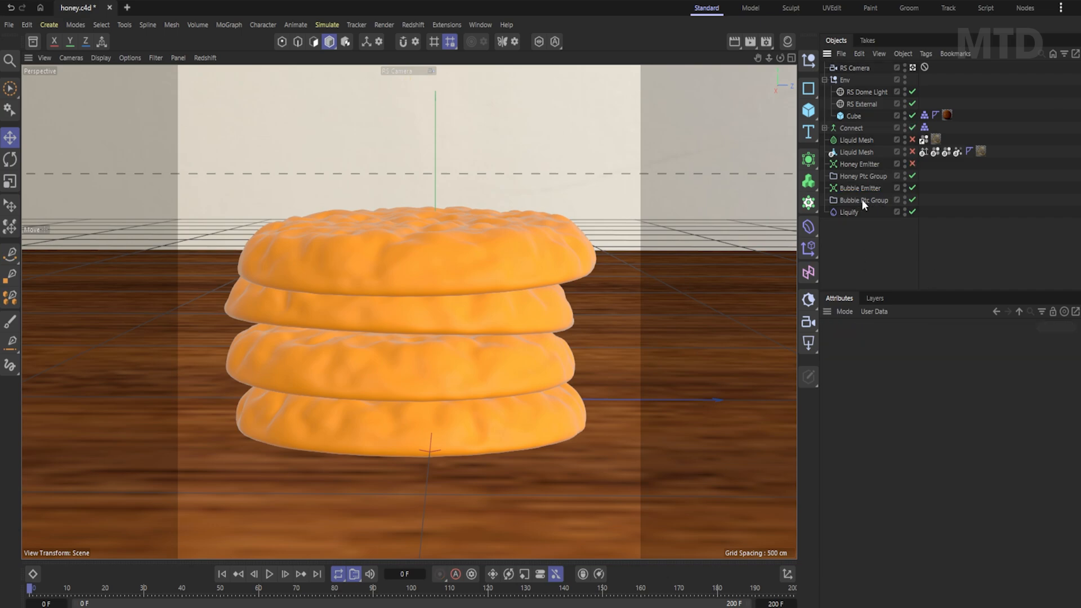
{"action": "left_click", "coordinate": [863, 200]}
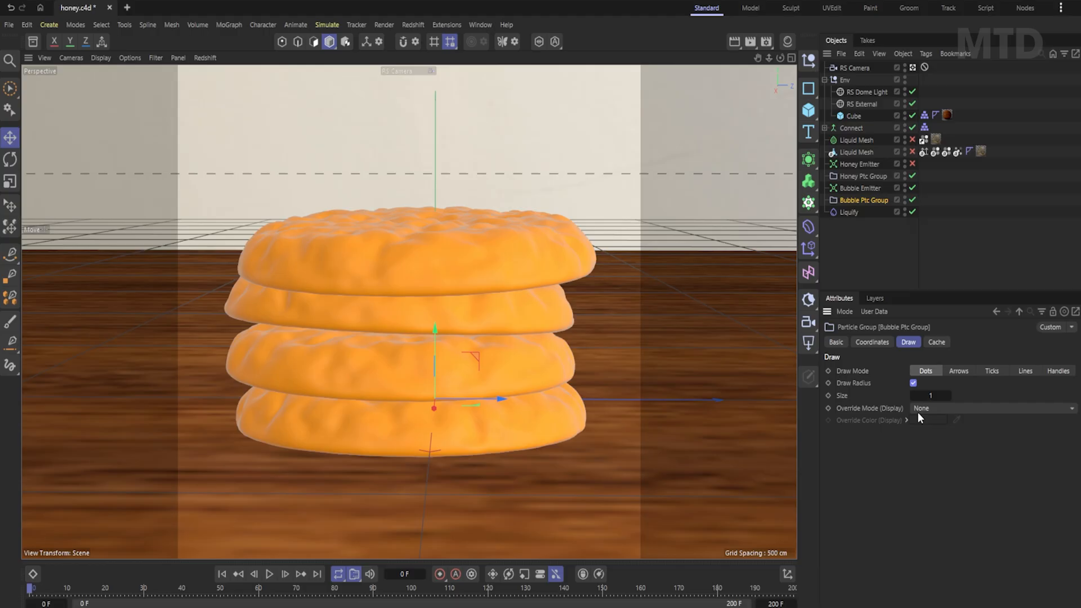
{"action": "left_click", "coordinate": [986, 408]}
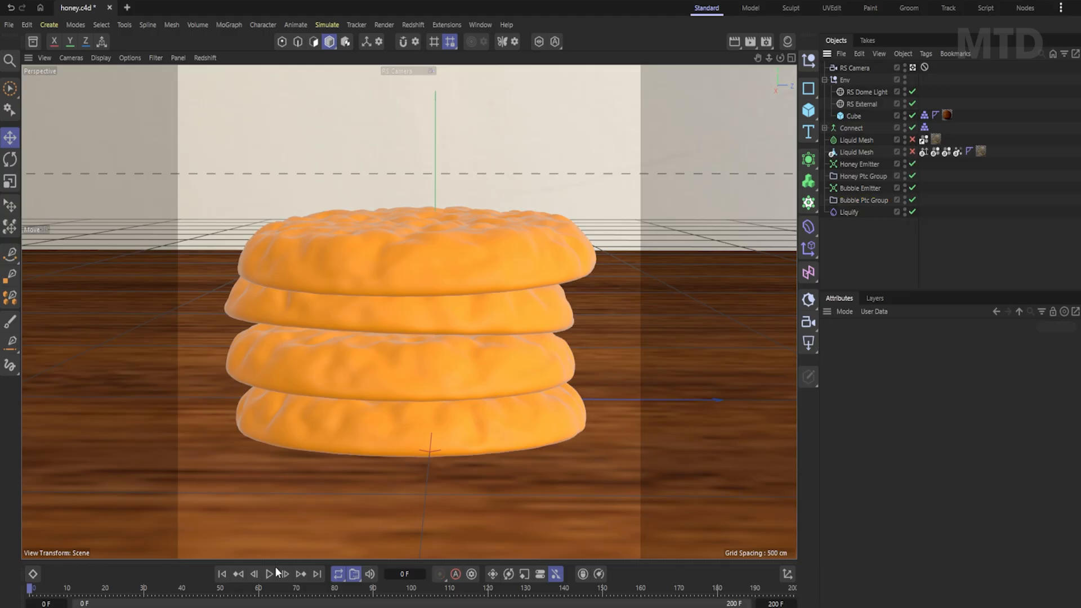
- Play the simulation to frame 61 so red bubble particles fall onto the cookie stack, then stop
{"action": "left_click", "coordinate": [269, 573]}
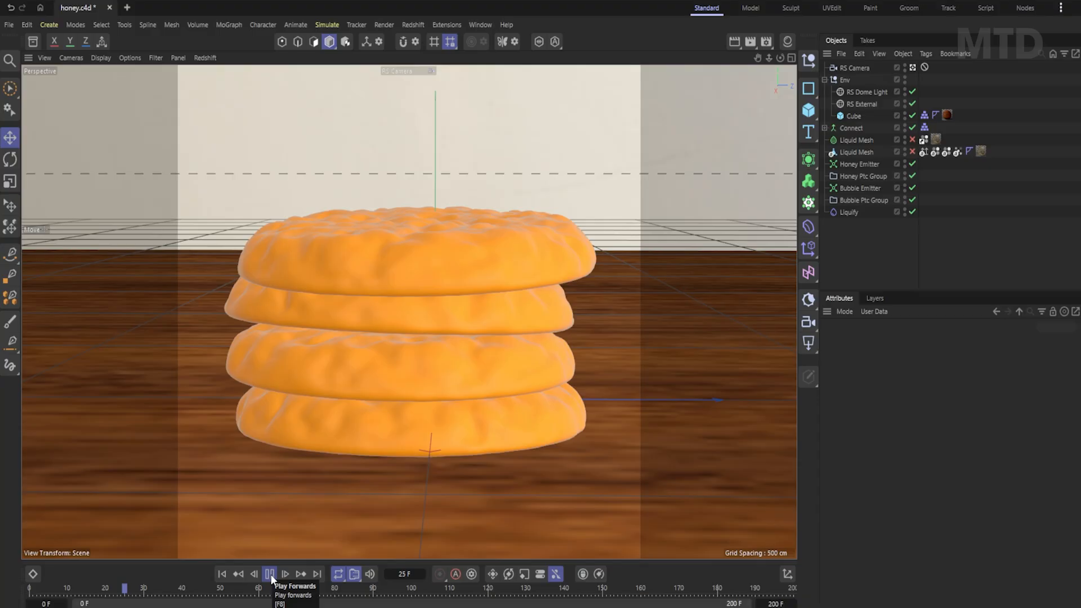
{"action": "left_click", "coordinate": [270, 573]}
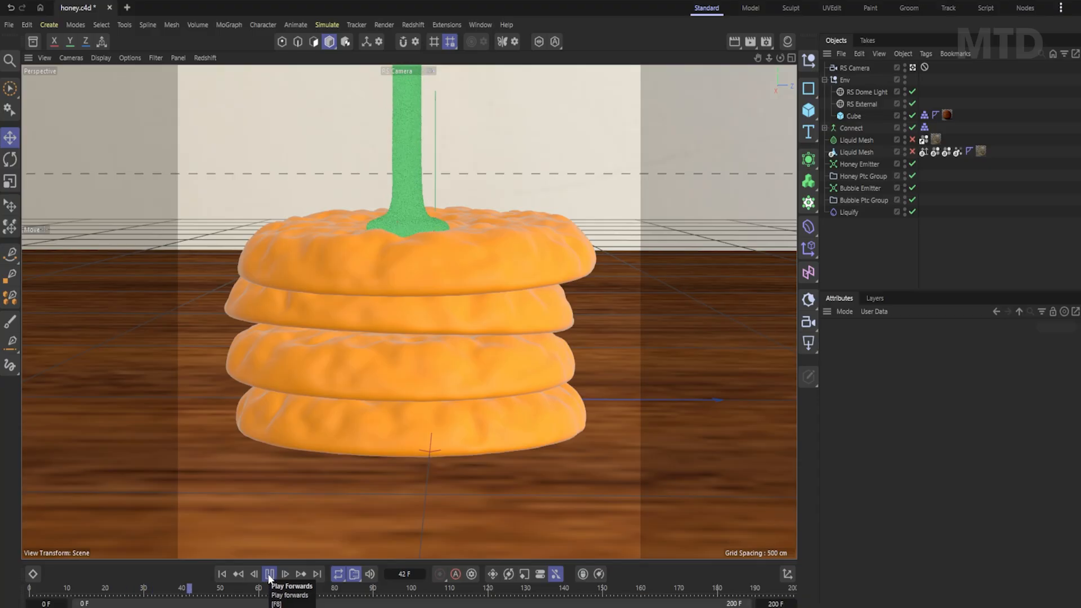
{"action": "left_click", "coordinate": [270, 573]}
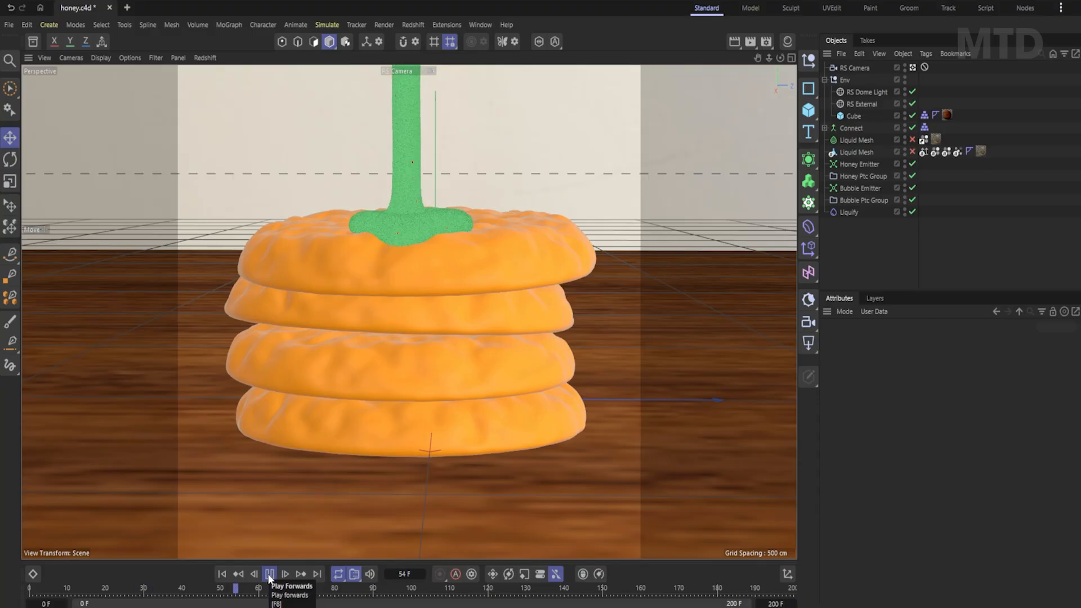
{"action": "left_click", "coordinate": [270, 574]}
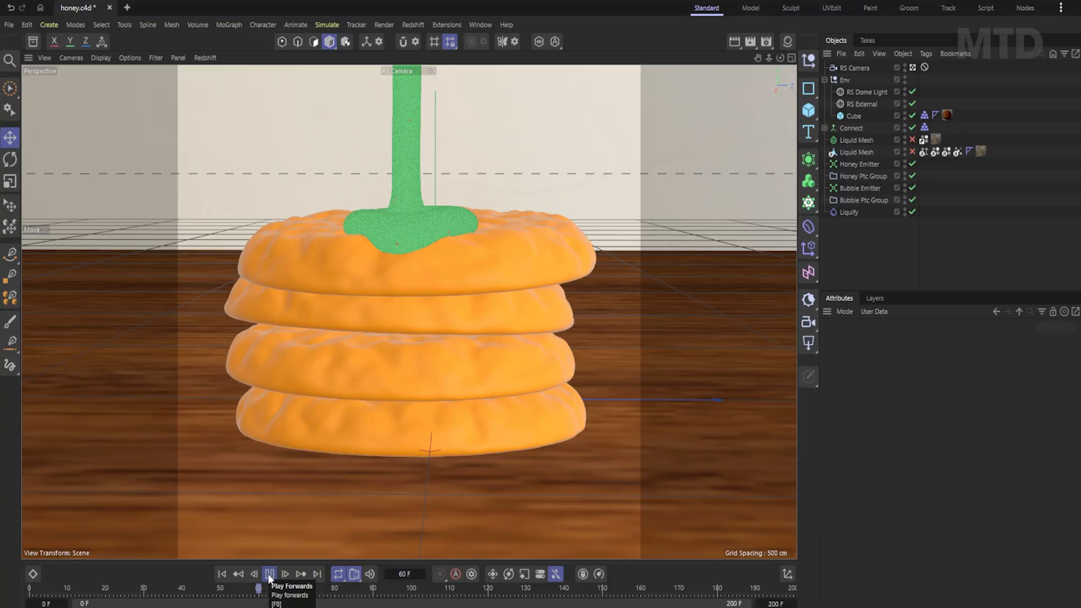
{"action": "left_click", "coordinate": [269, 574]}
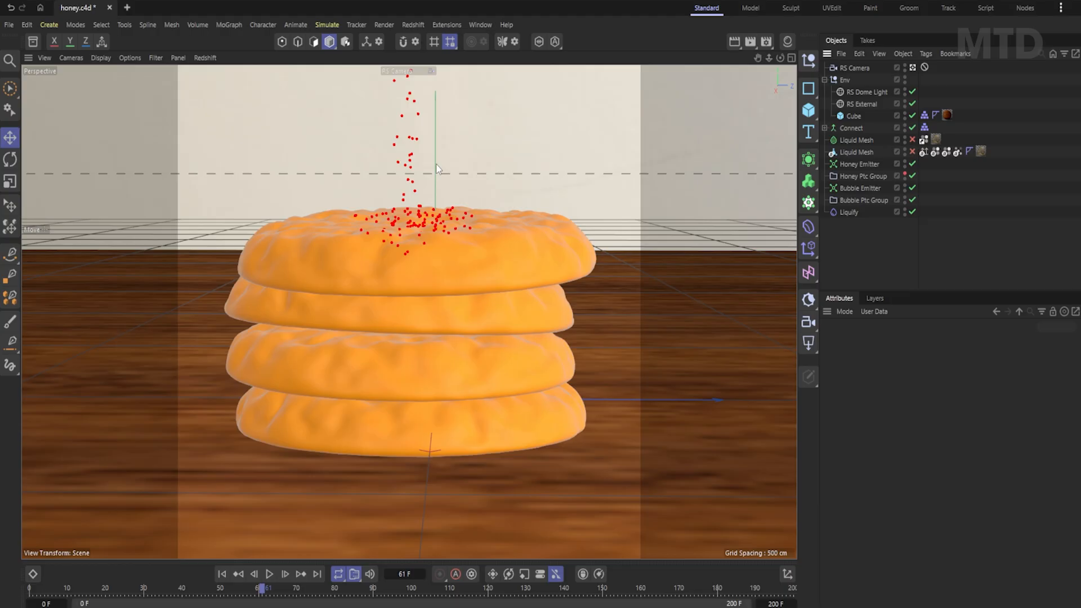
{"action": "mouse_move", "coordinate": [855, 210]}
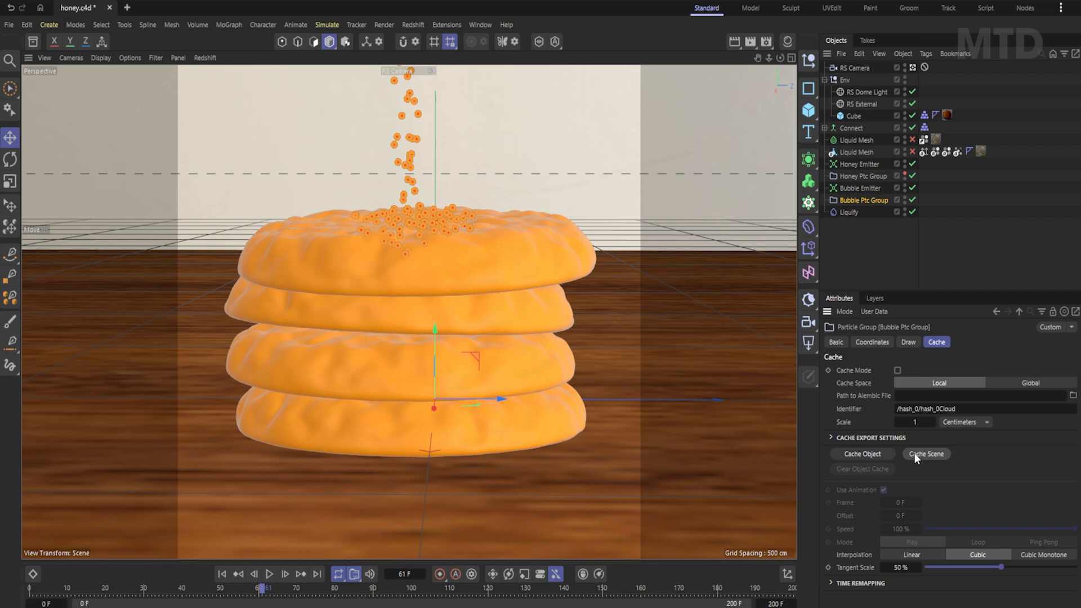
- Cache the scene's bubble particles to an Alembic file named bubble
{"action": "left_click", "coordinate": [926, 454]}
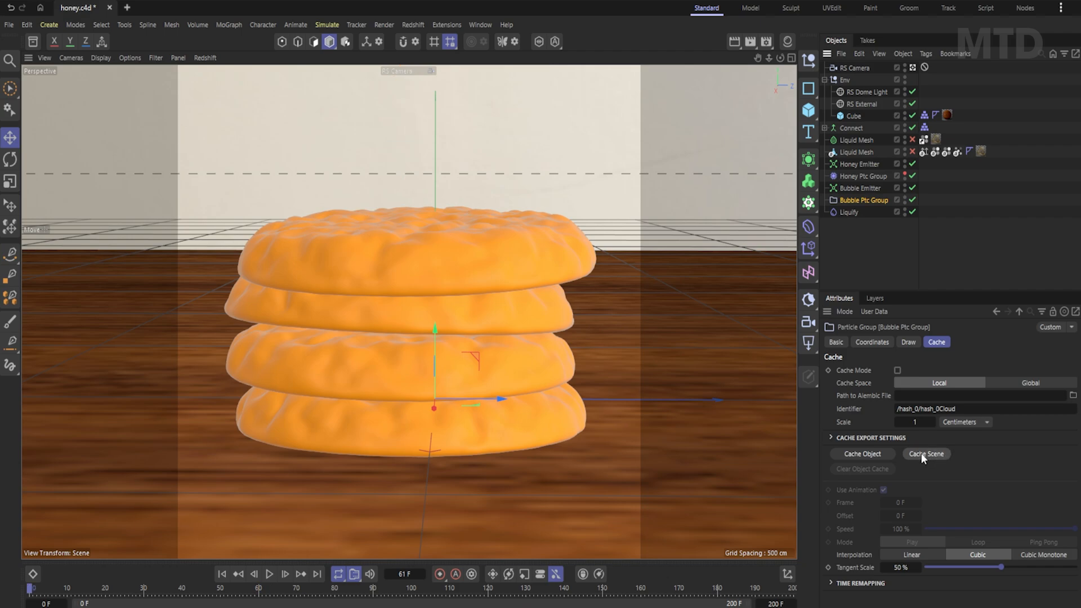
{"action": "left_click", "coordinate": [926, 454]}
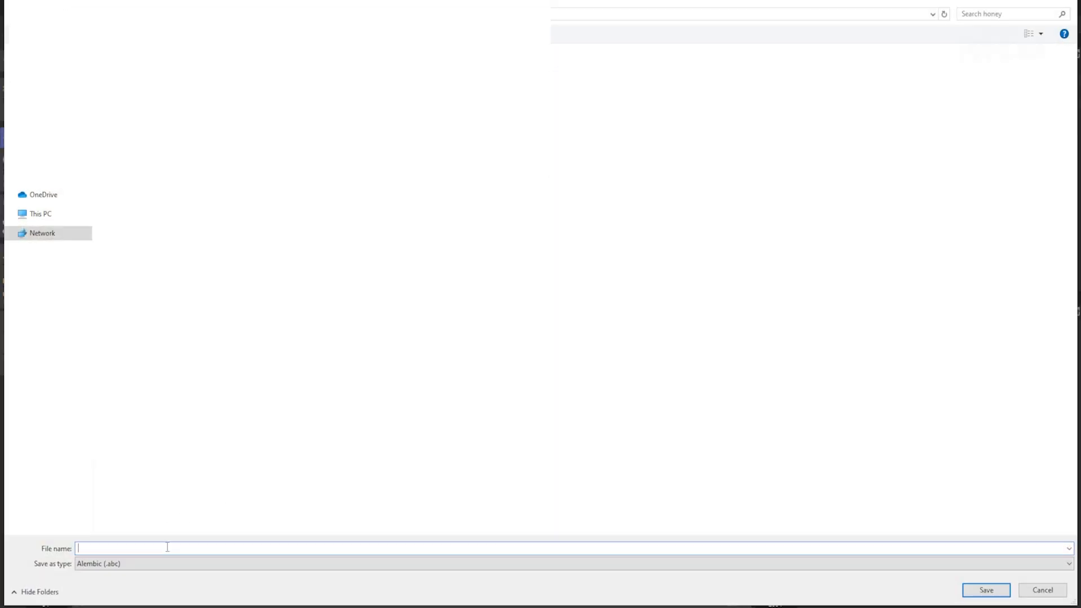
{"action": "type", "text": "bubble"}
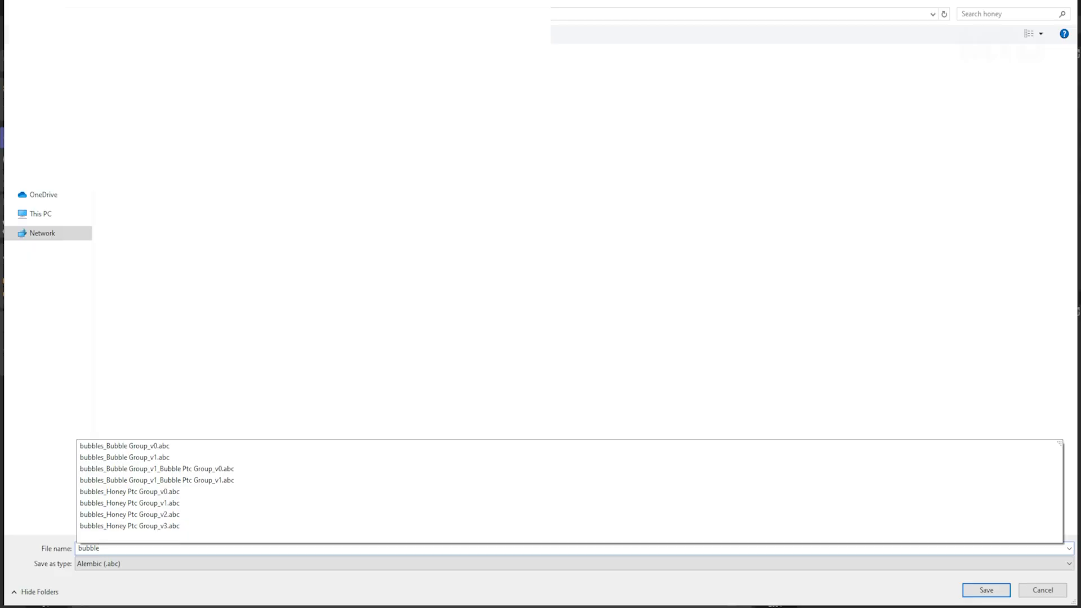
{"action": "left_click", "coordinate": [985, 589]}
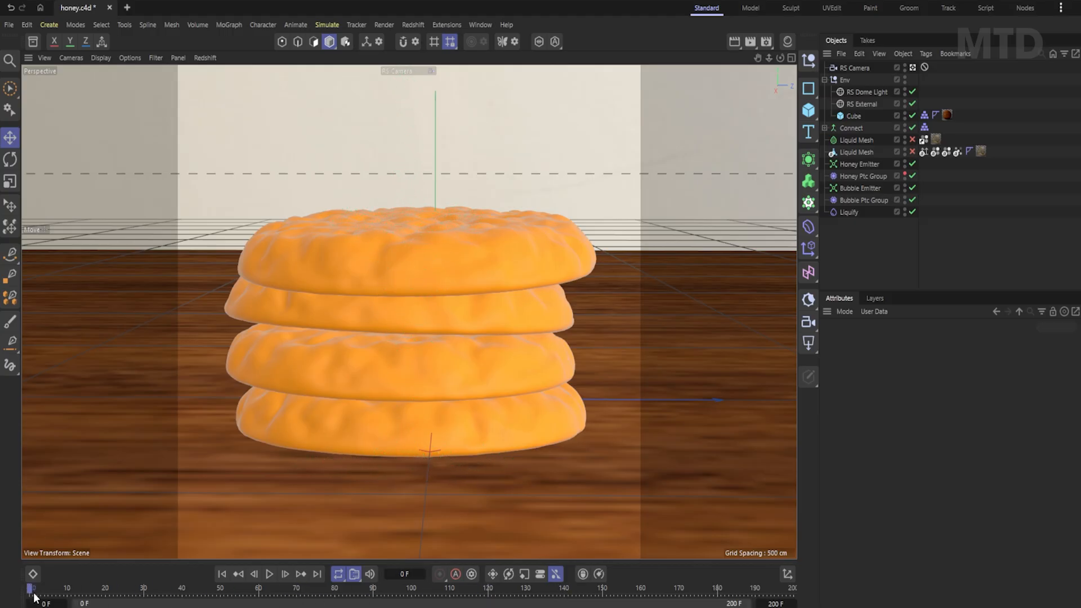
- Play the honey pour to frame 128 and bring up the Redshift RenderView and Material Manager layout
{"action": "left_click", "coordinate": [269, 574]}
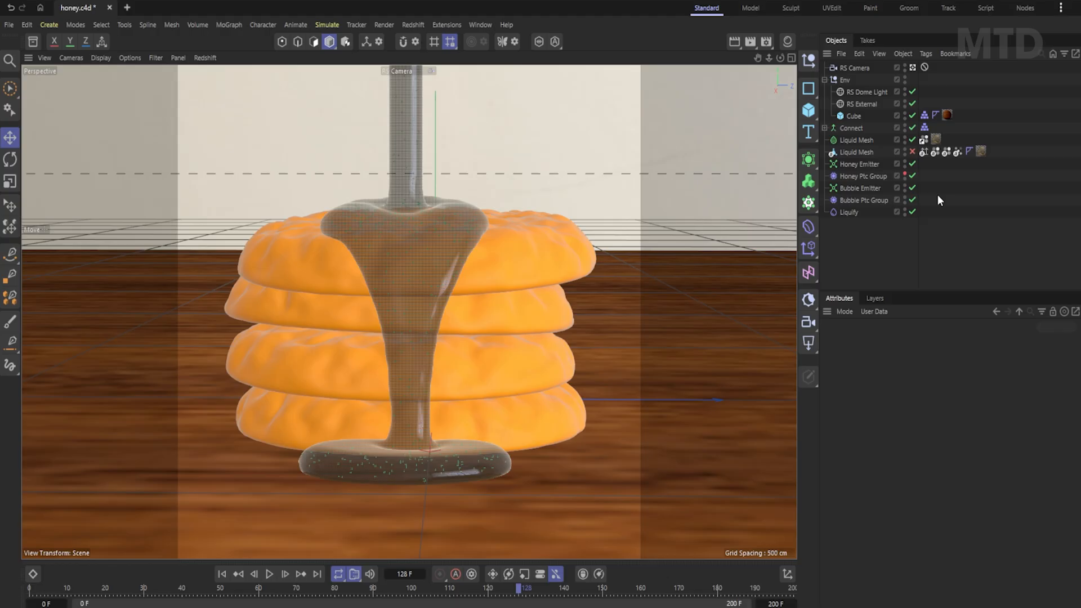
{"action": "mouse_move", "coordinate": [905, 180]}
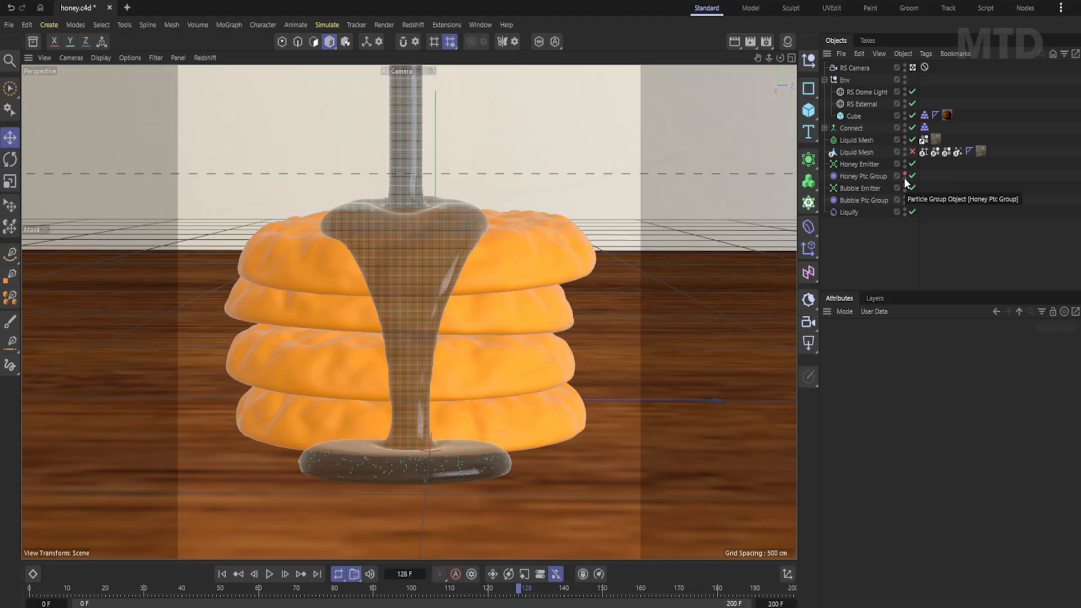
{"action": "mouse_move", "coordinate": [889, 250]}
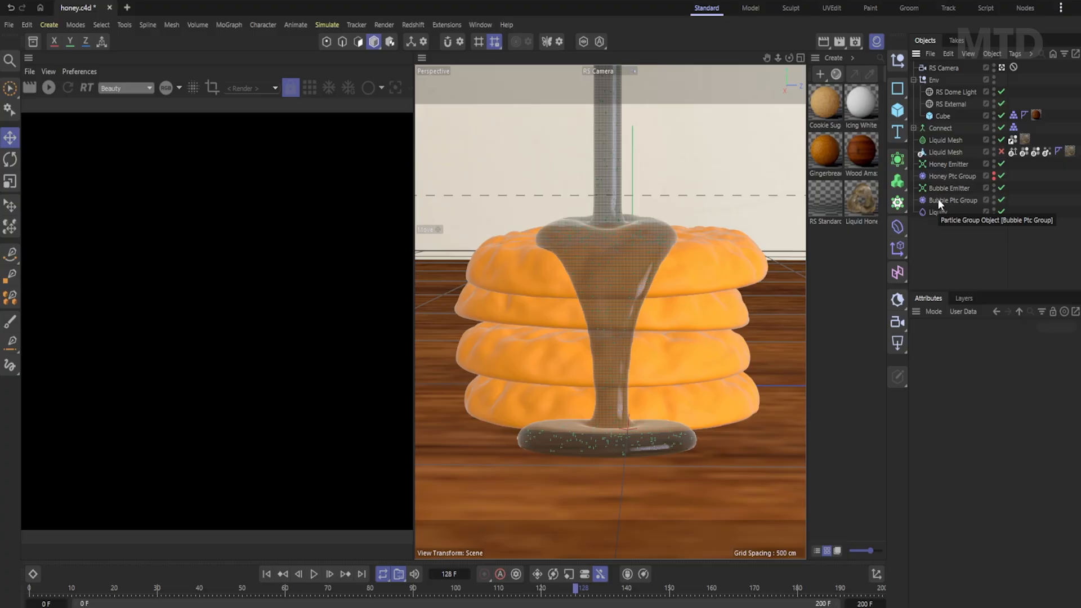
- Add a Redshift Object tag to Bubble Ptc Group with particle mode set to Sphere Instances
{"action": "right_click", "coordinate": [952, 199]}
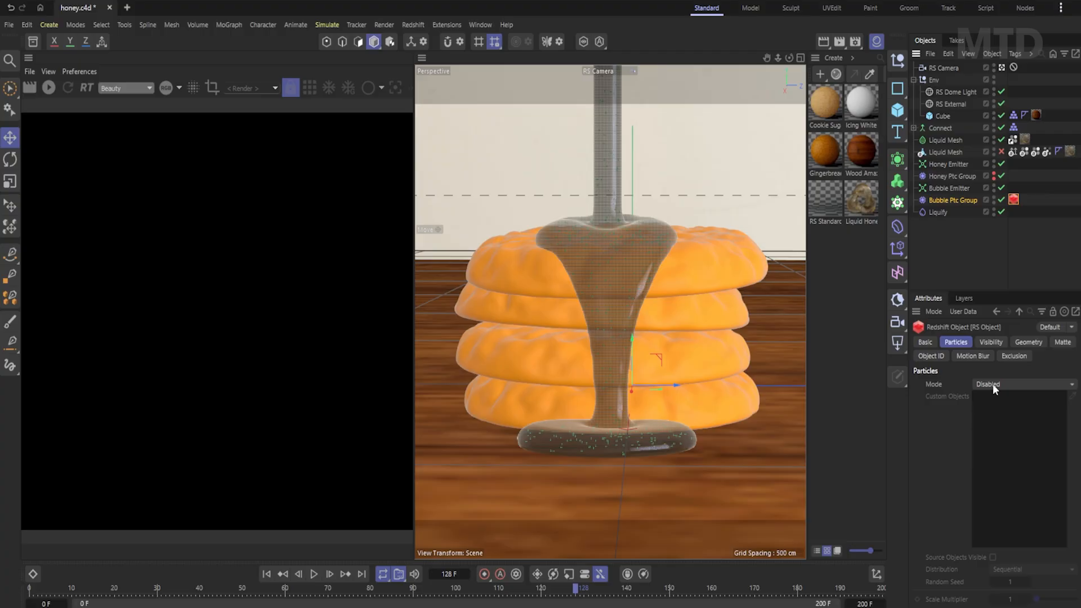
{"action": "left_click", "coordinate": [1023, 384]}
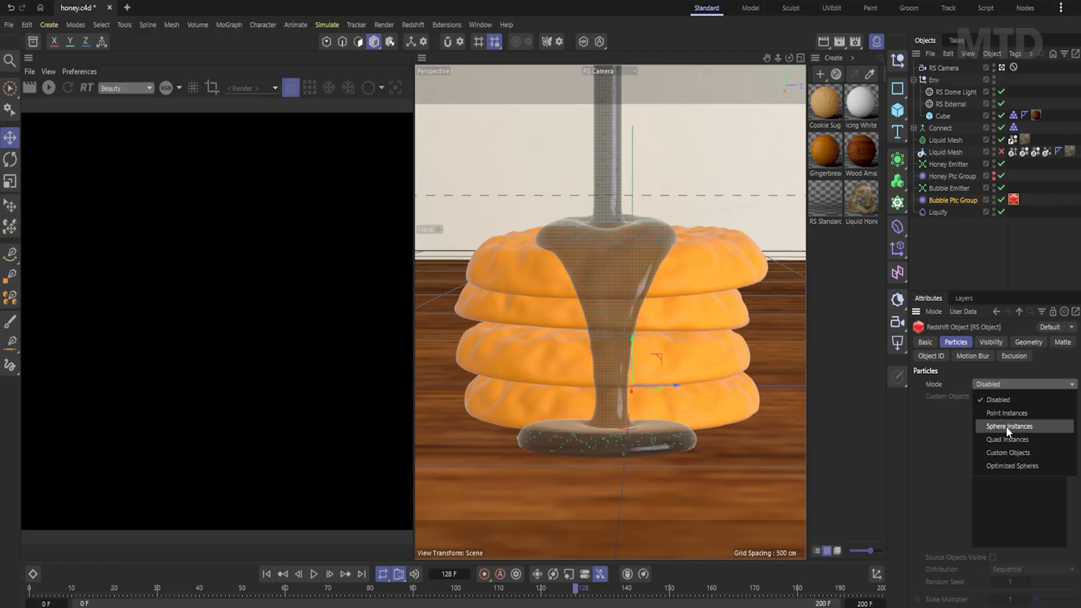
{"action": "left_click", "coordinate": [1008, 426]}
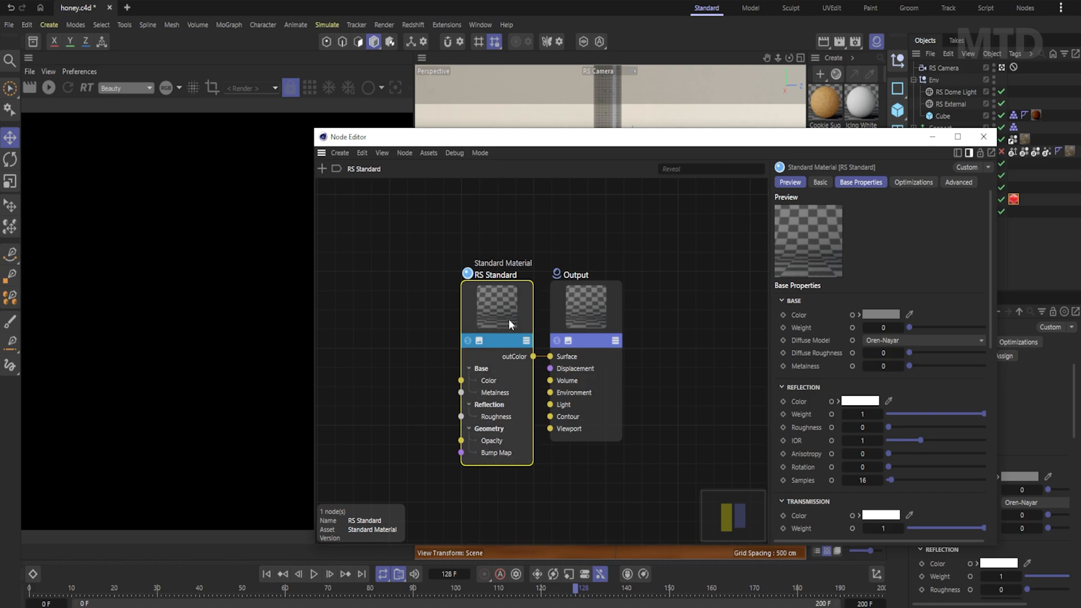
{"action": "mouse_move", "coordinate": [885, 327]}
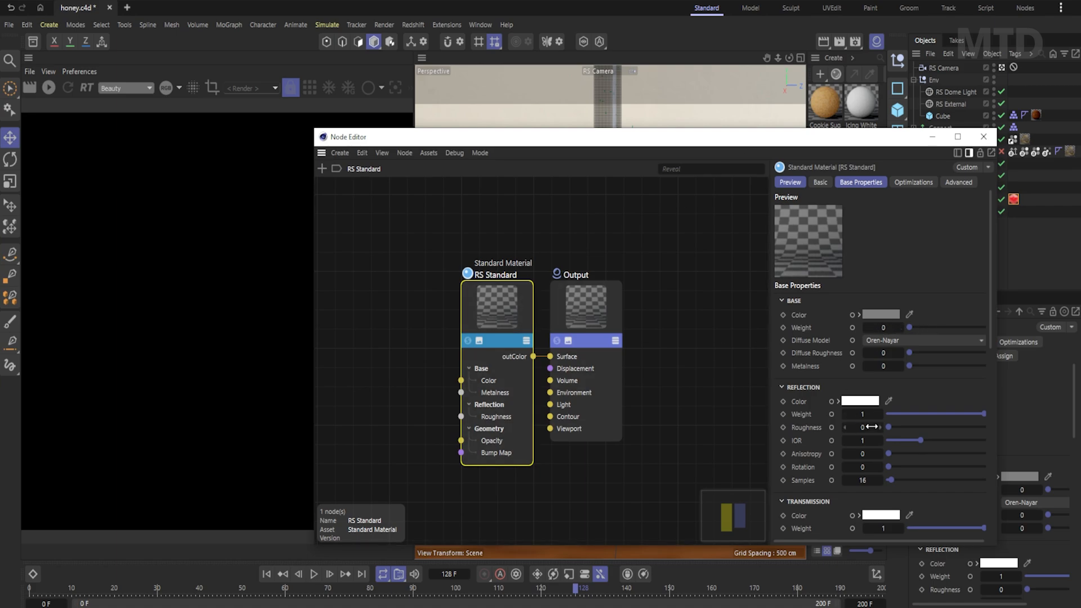
{"action": "mouse_move", "coordinate": [863, 438]}
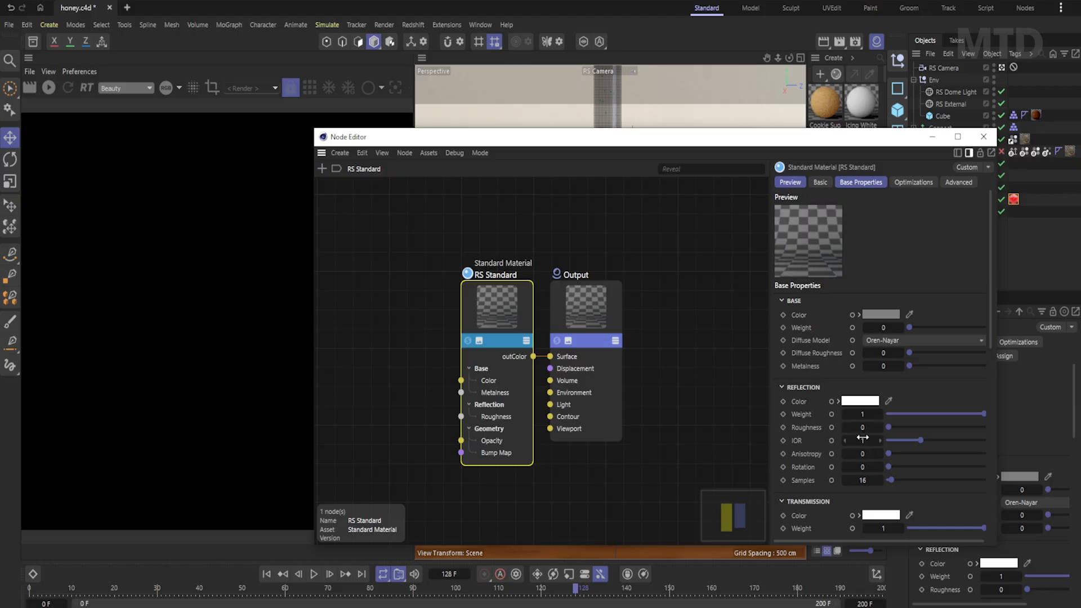
- Set the RS Standard bubble material to base weight 0, roughness 0, IOR 1 and transmission weight 1
{"action": "scroll", "scroll_direction": "down", "scroll_amount": 3}
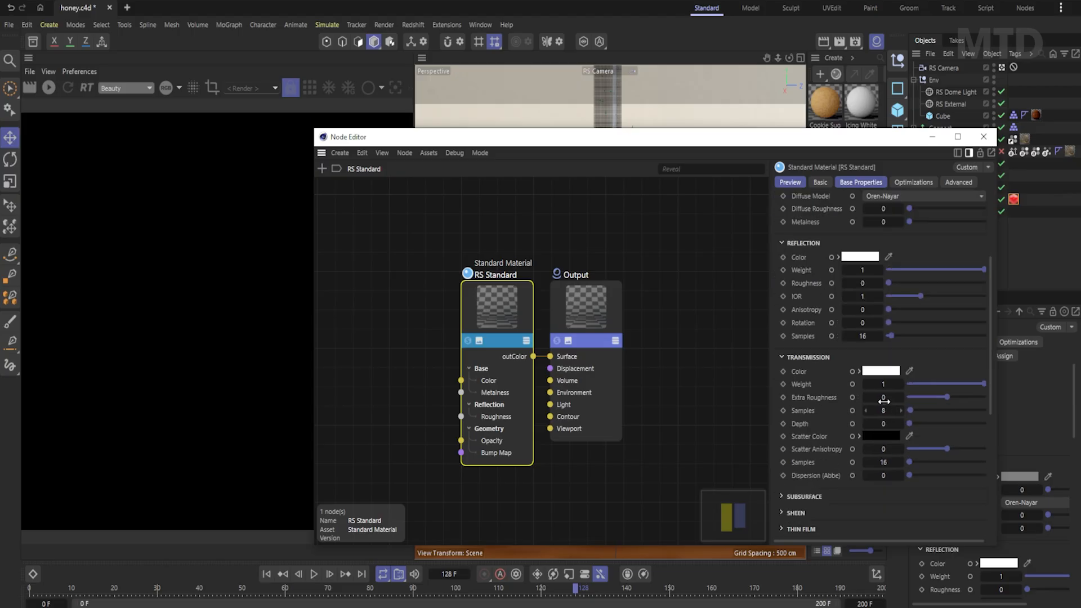
{"action": "mouse_move", "coordinate": [977, 144]}
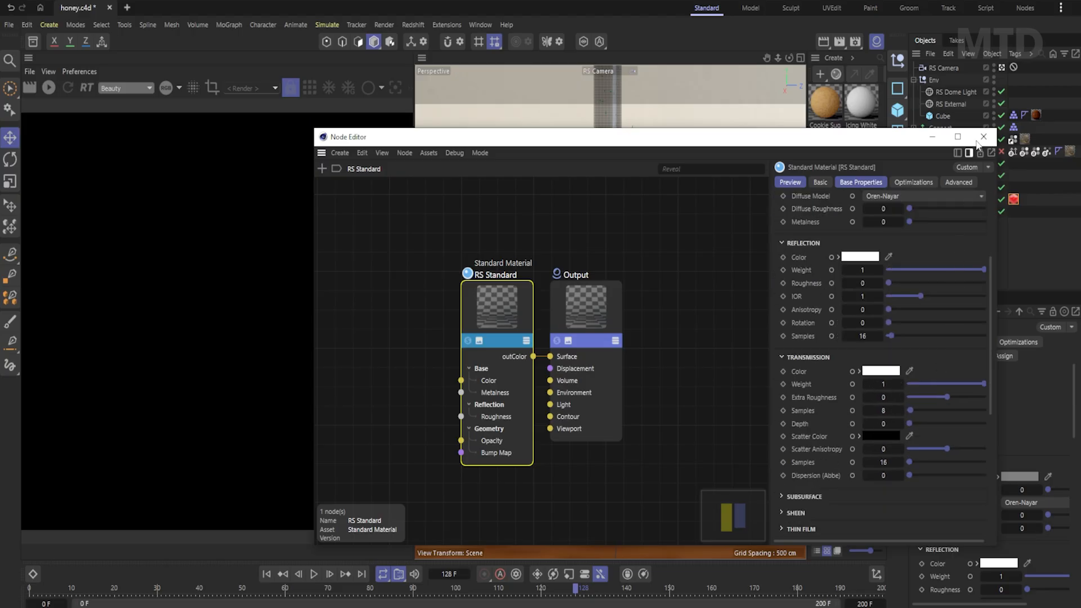
- Leave the Node Editor and assign the clear RS Standard material to Bubble Ptc Group
{"action": "left_click", "coordinate": [983, 136]}
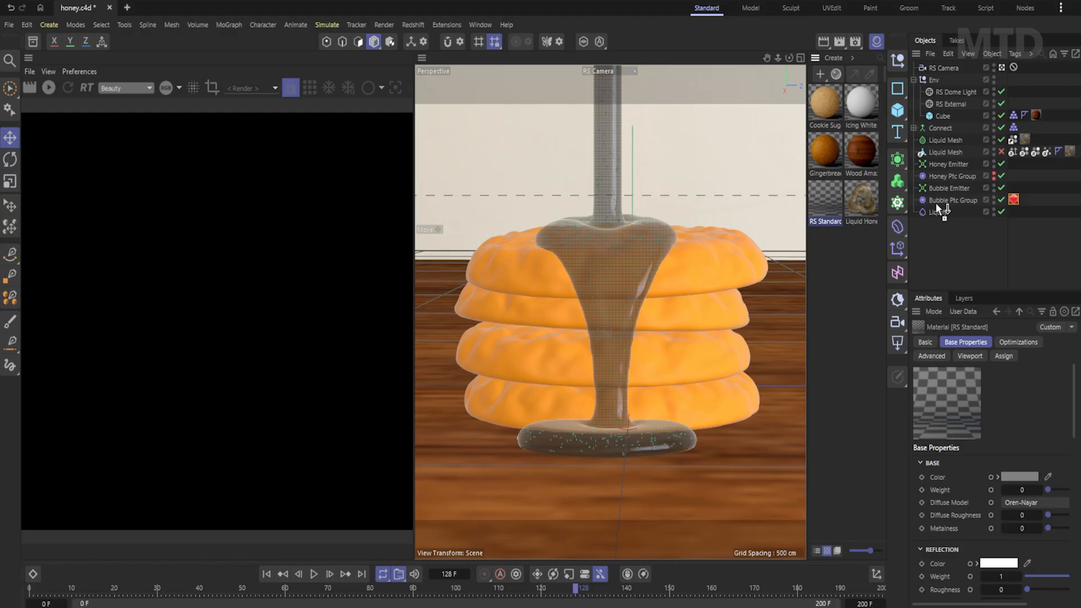
{"action": "left_click", "coordinate": [1013, 199]}
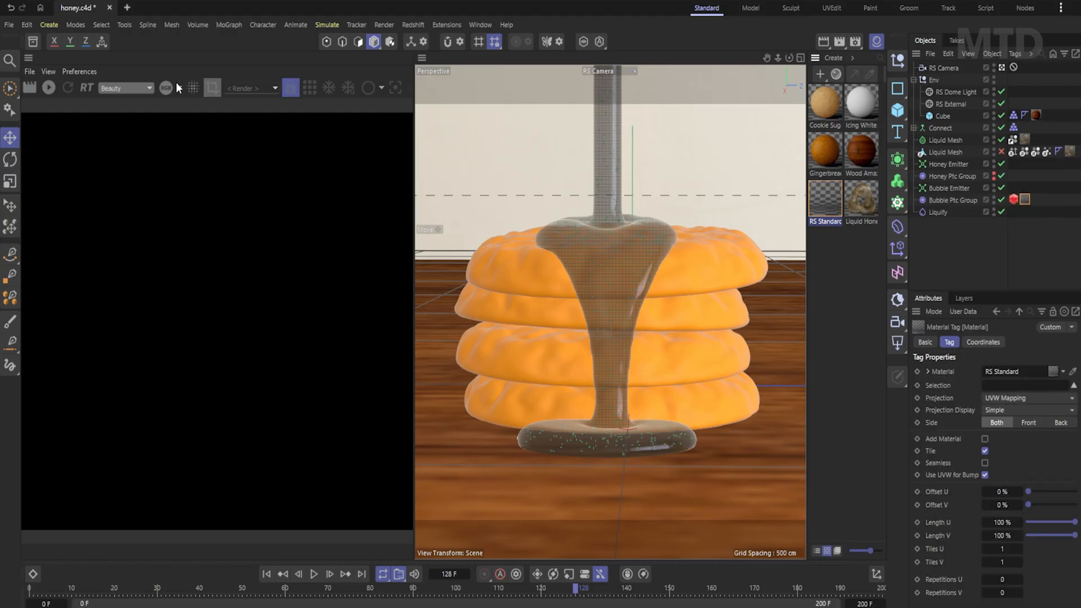
- Render a region of frame 128 in Redshift RenderView, showing honey with bubbles over the cookies
{"action": "left_click", "coordinate": [48, 88]}
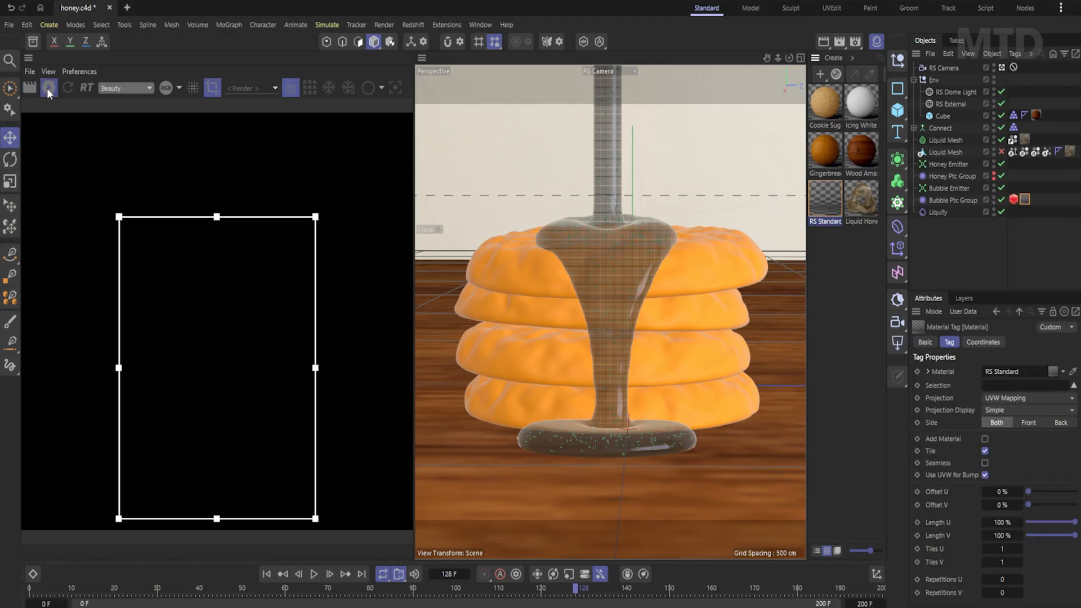
{"action": "left_click", "coordinate": [29, 88]}
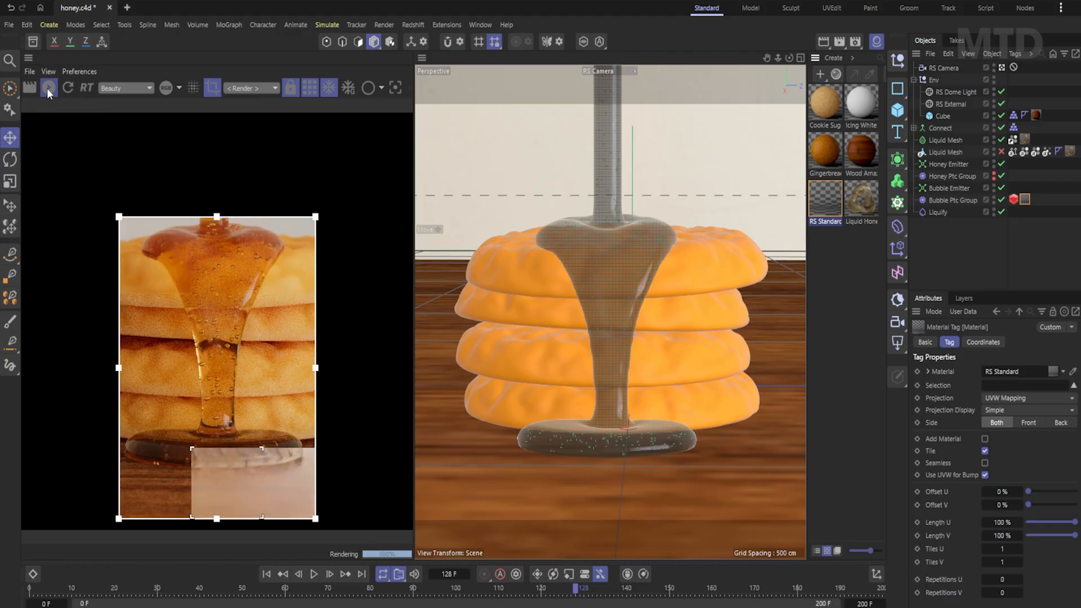
{"action": "left_click", "coordinate": [48, 88]}
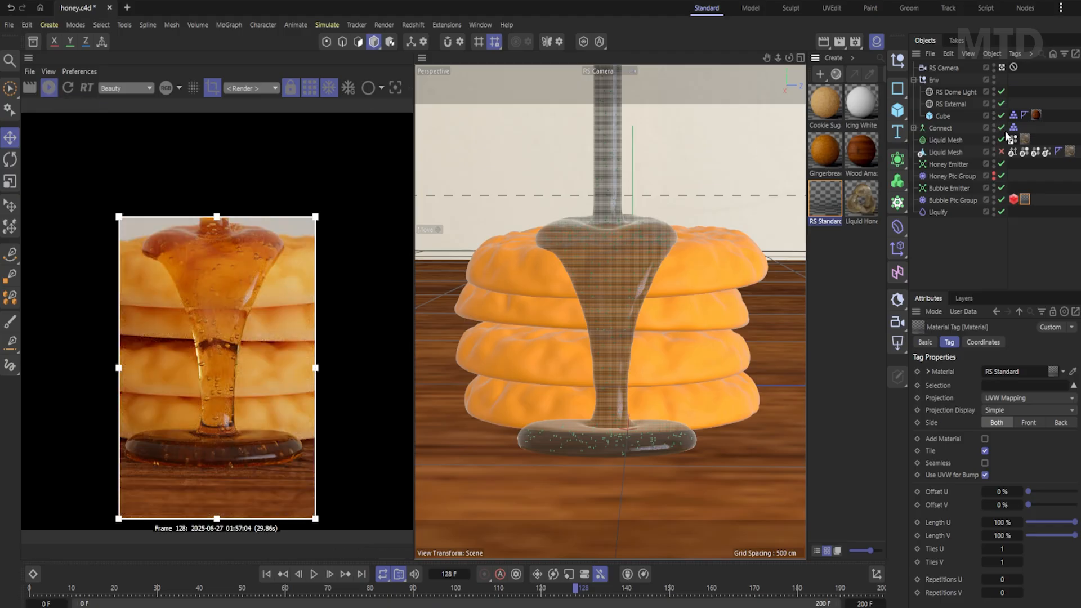